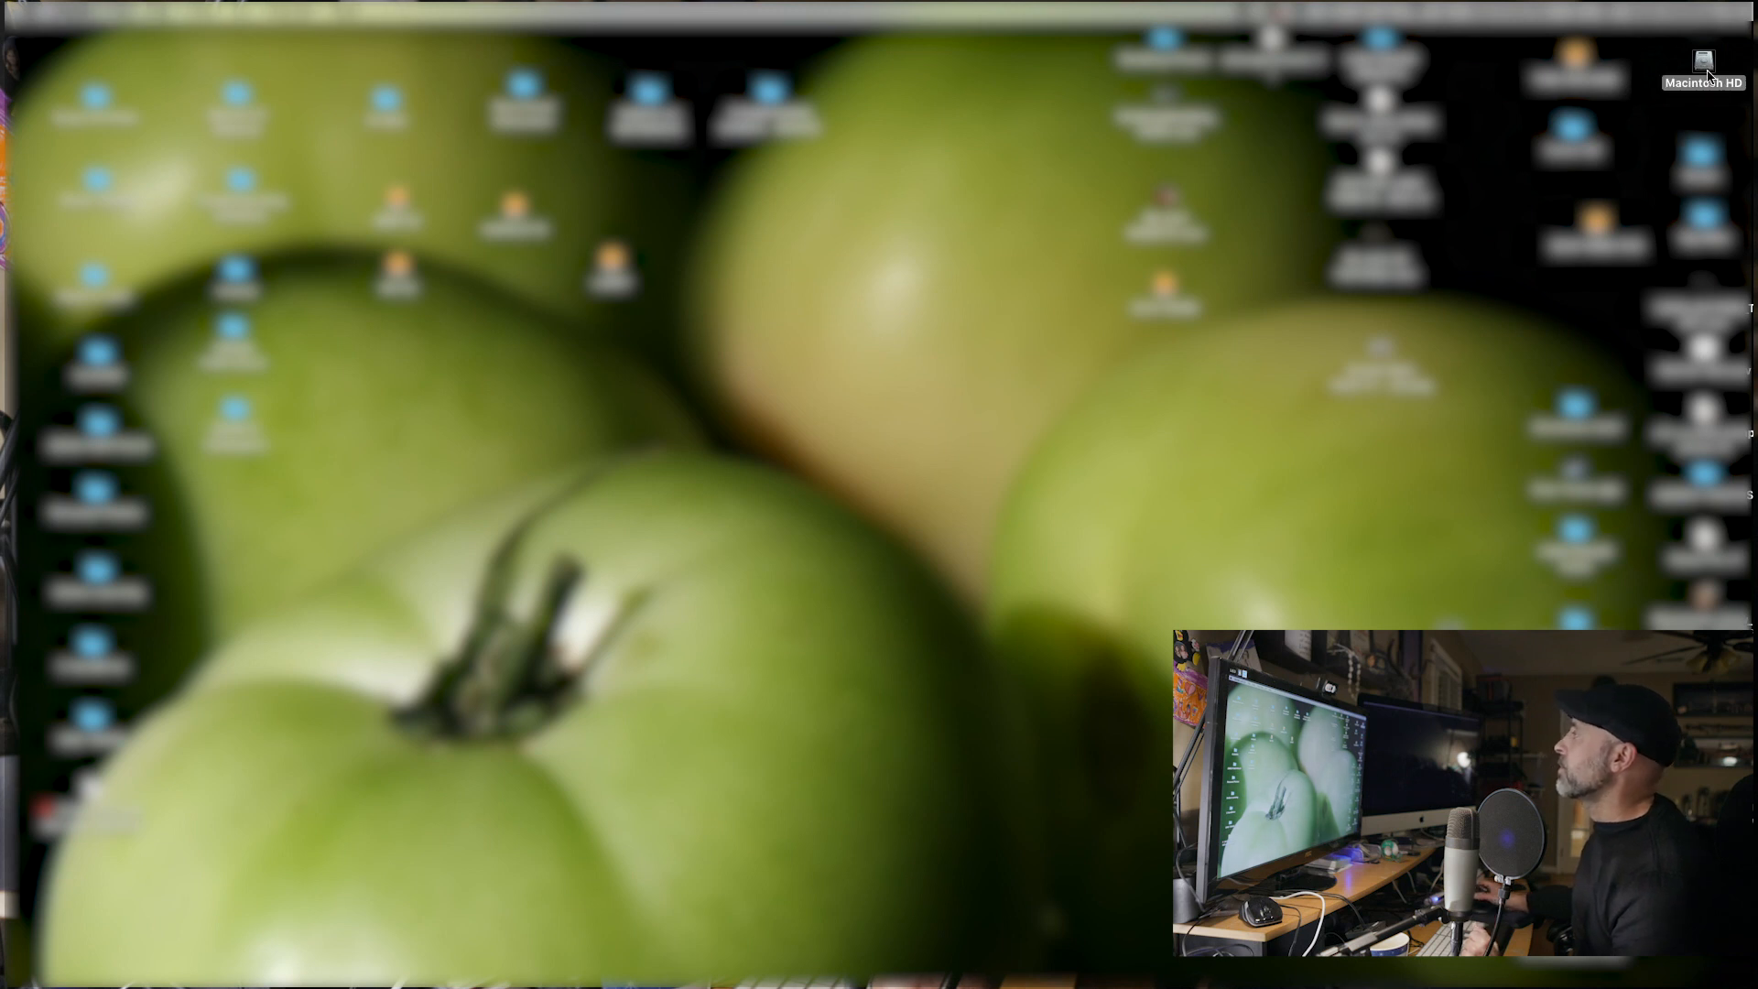
Step: Navigate Macintosh HD > Applications > Utilities in Finder to reach the Terminal app
{"action": "double_click", "coordinate": [1700, 64]}
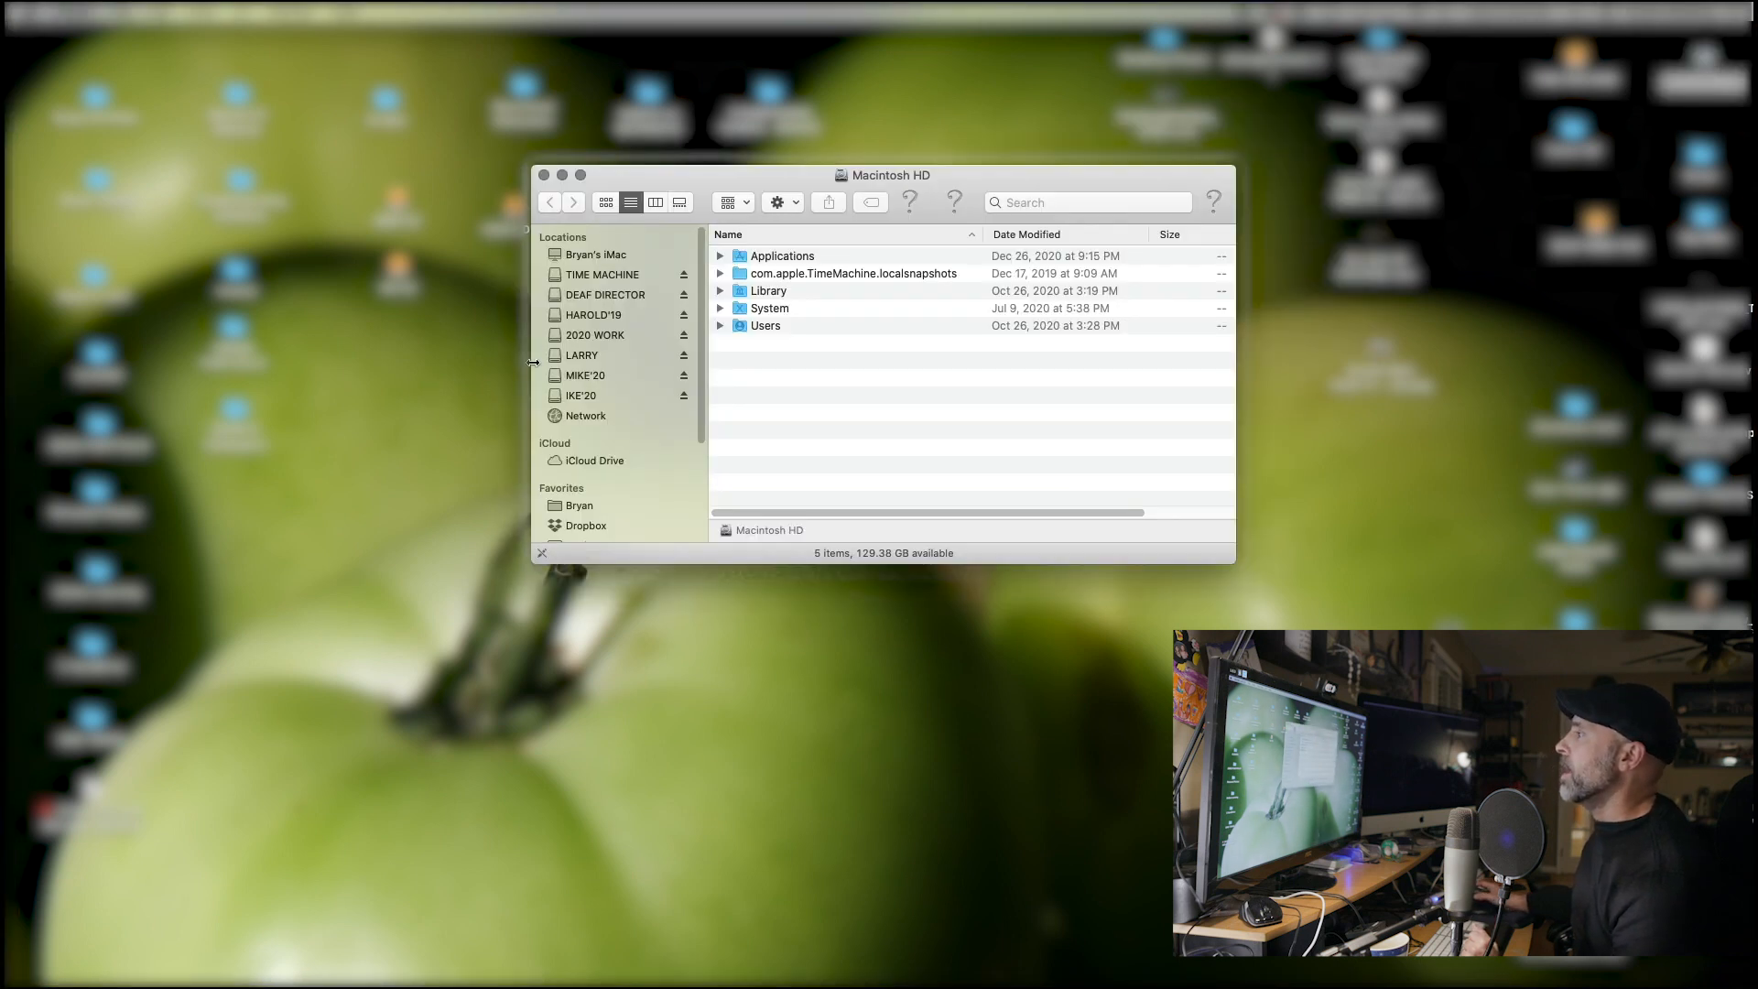
{"action": "double_click", "coordinate": [782, 254]}
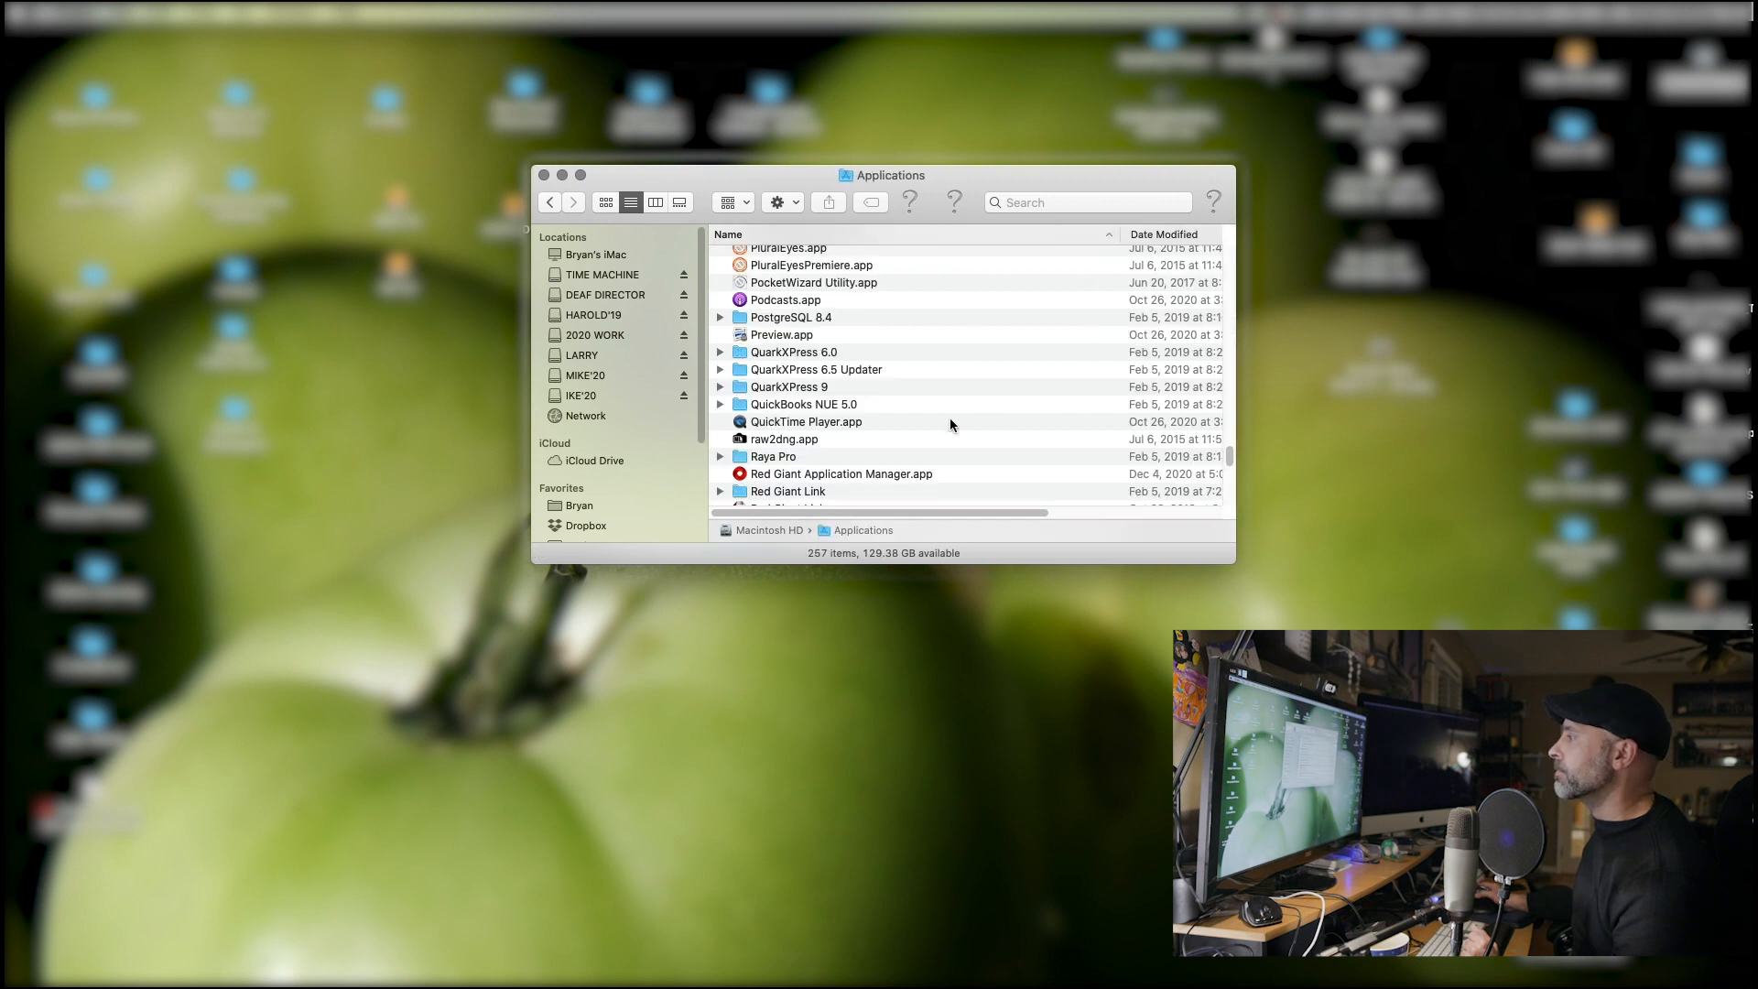
{"action": "scroll", "scroll_direction": "down", "scroll_amount": 3}
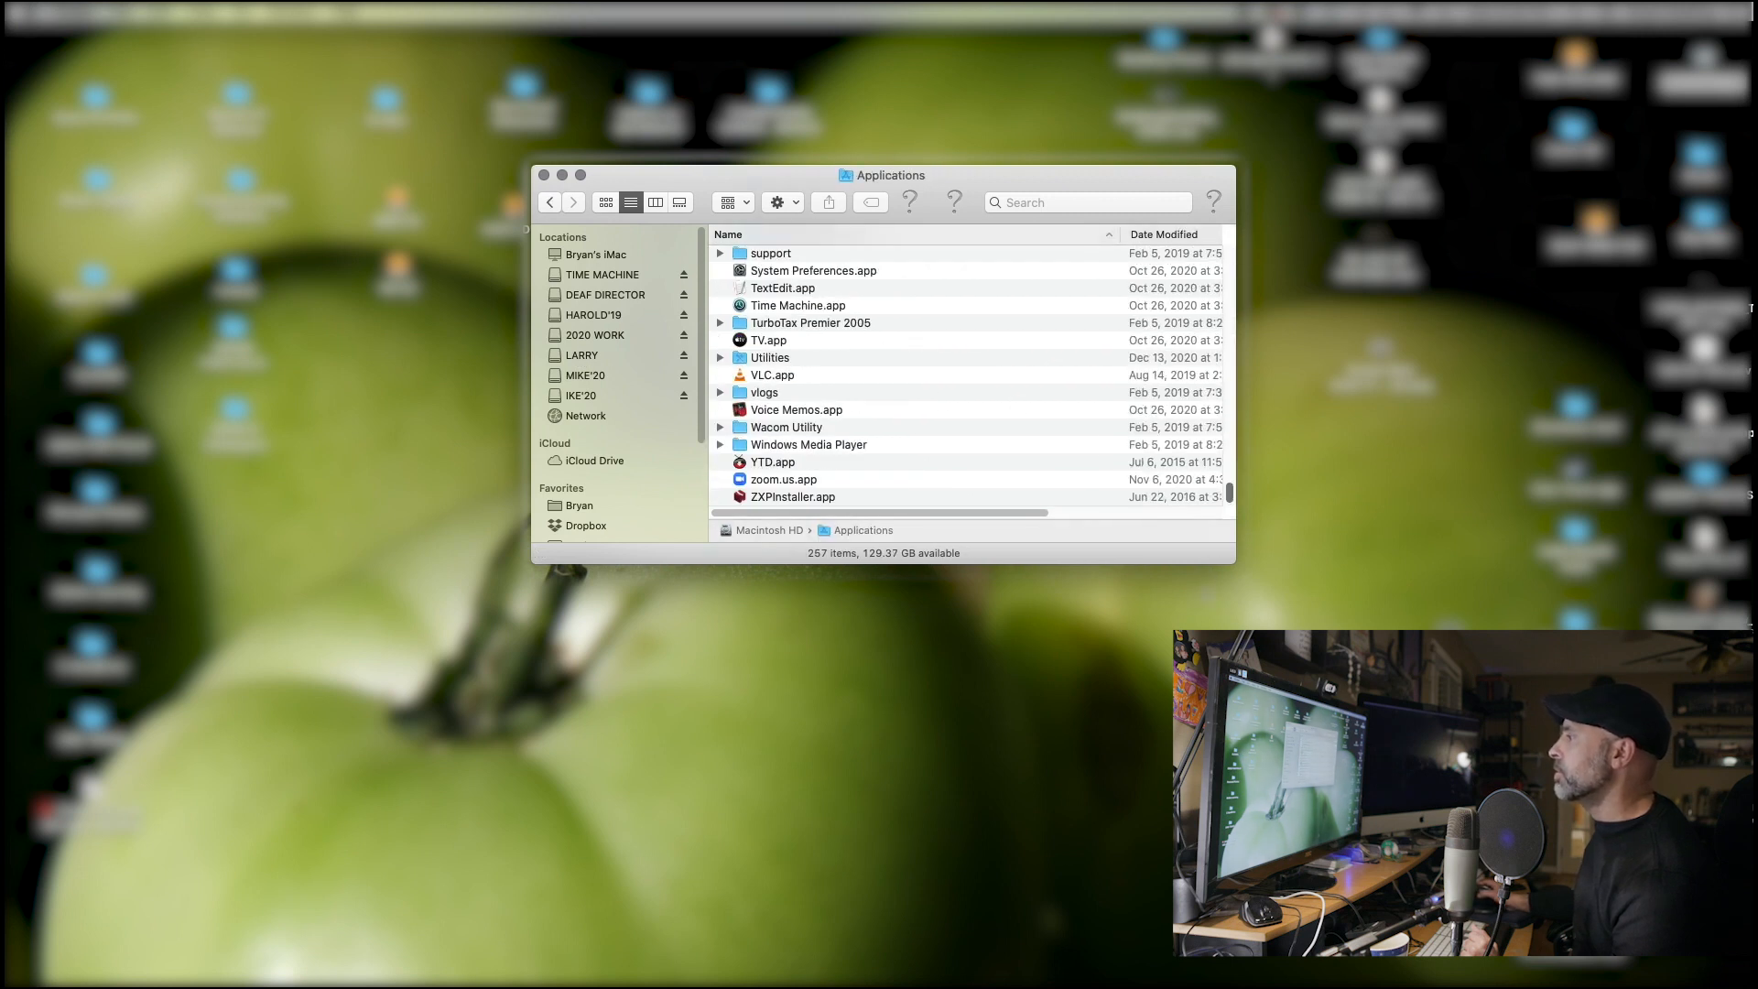
{"action": "left_click", "coordinate": [771, 357]}
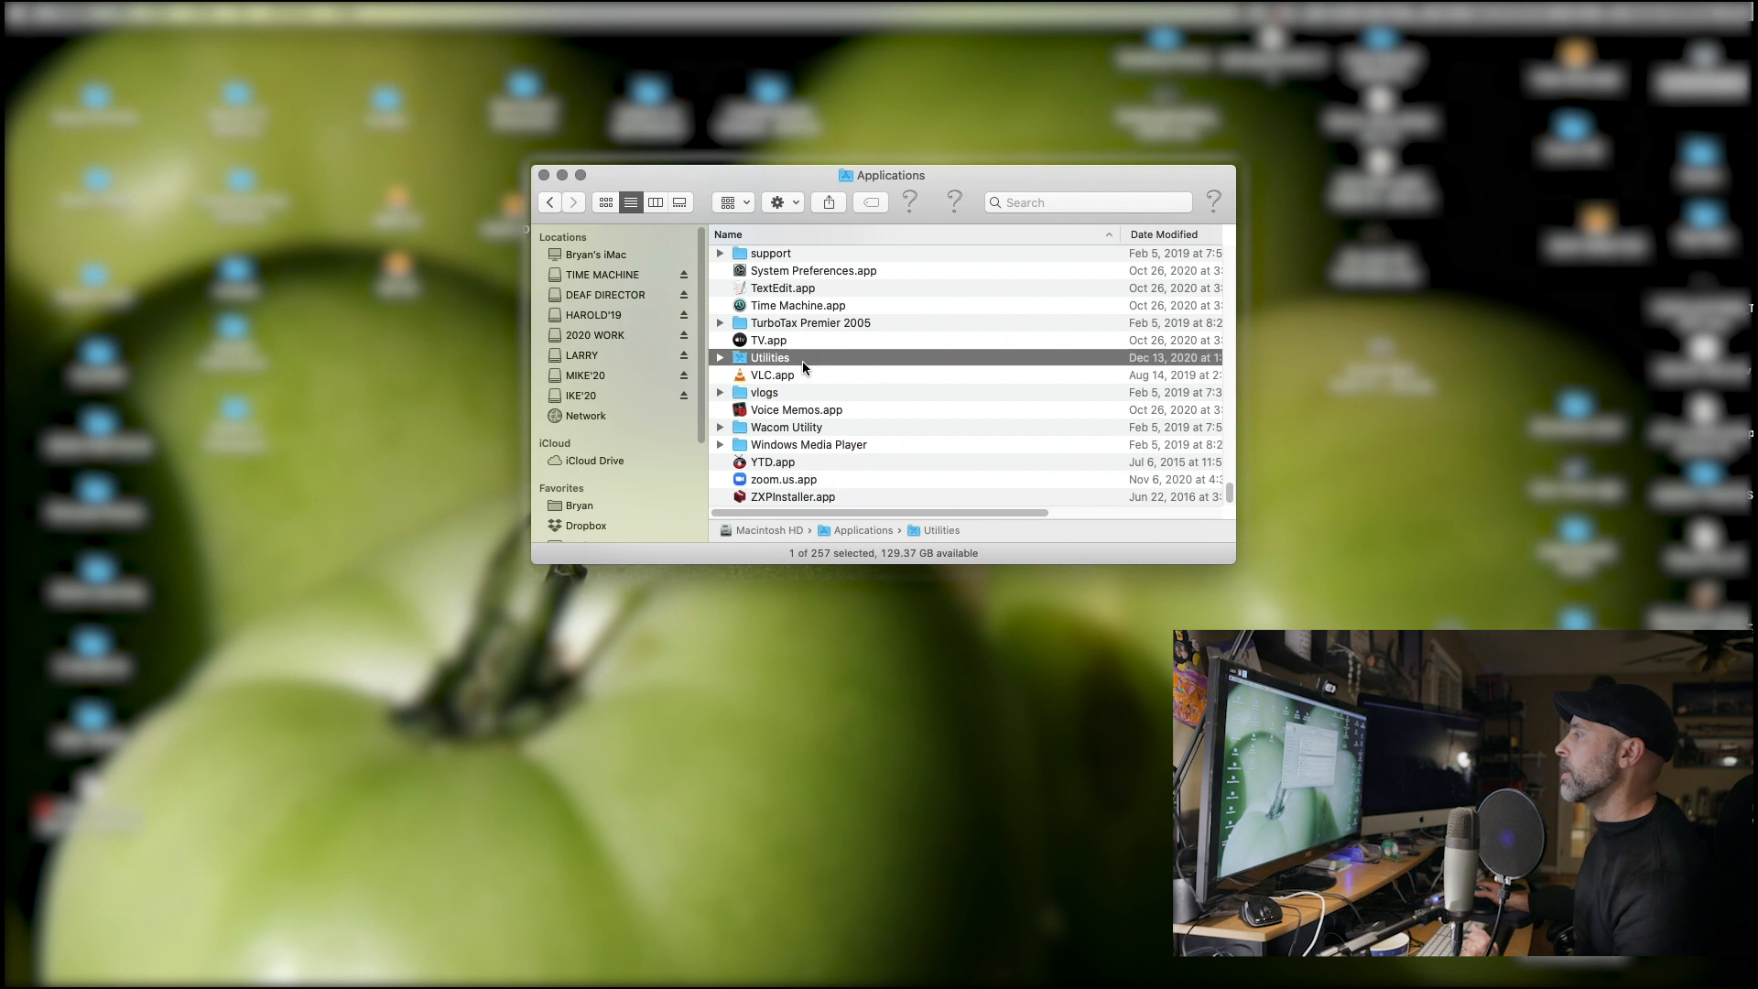
{"action": "double_click", "coordinate": [769, 357]}
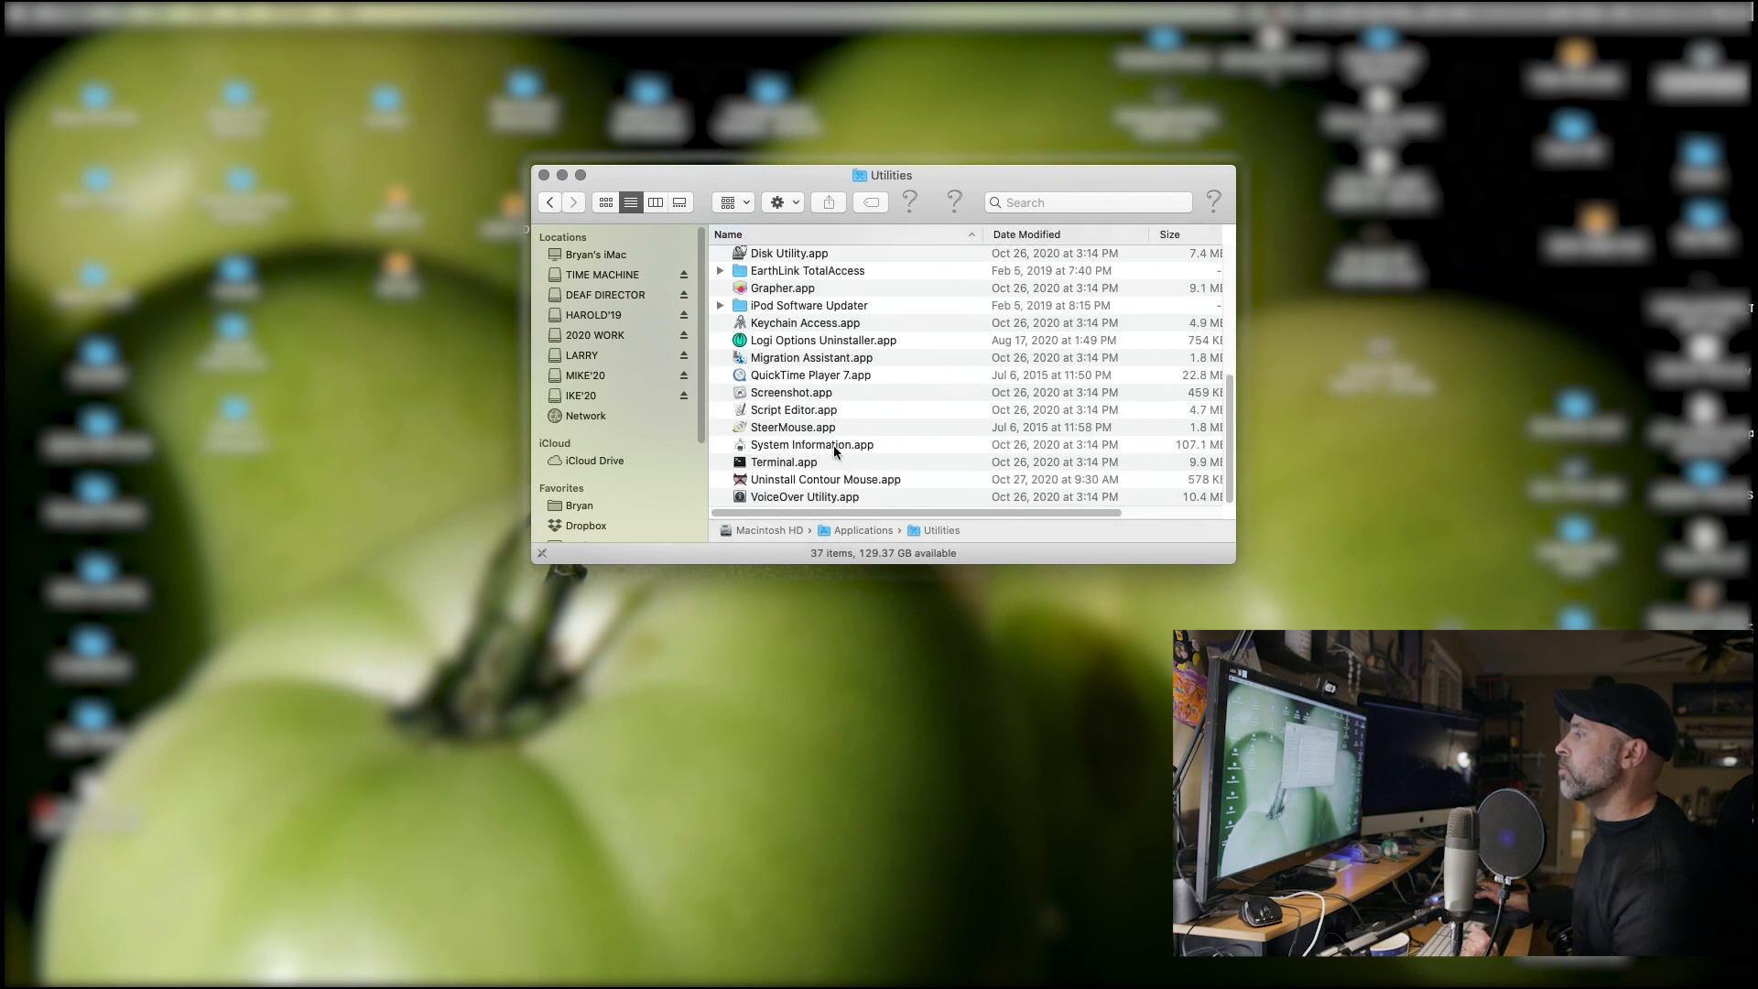
Step: Launch Terminal.app and enter 'killall Dock' at the shell prompt
{"action": "double_click", "coordinate": [782, 461]}
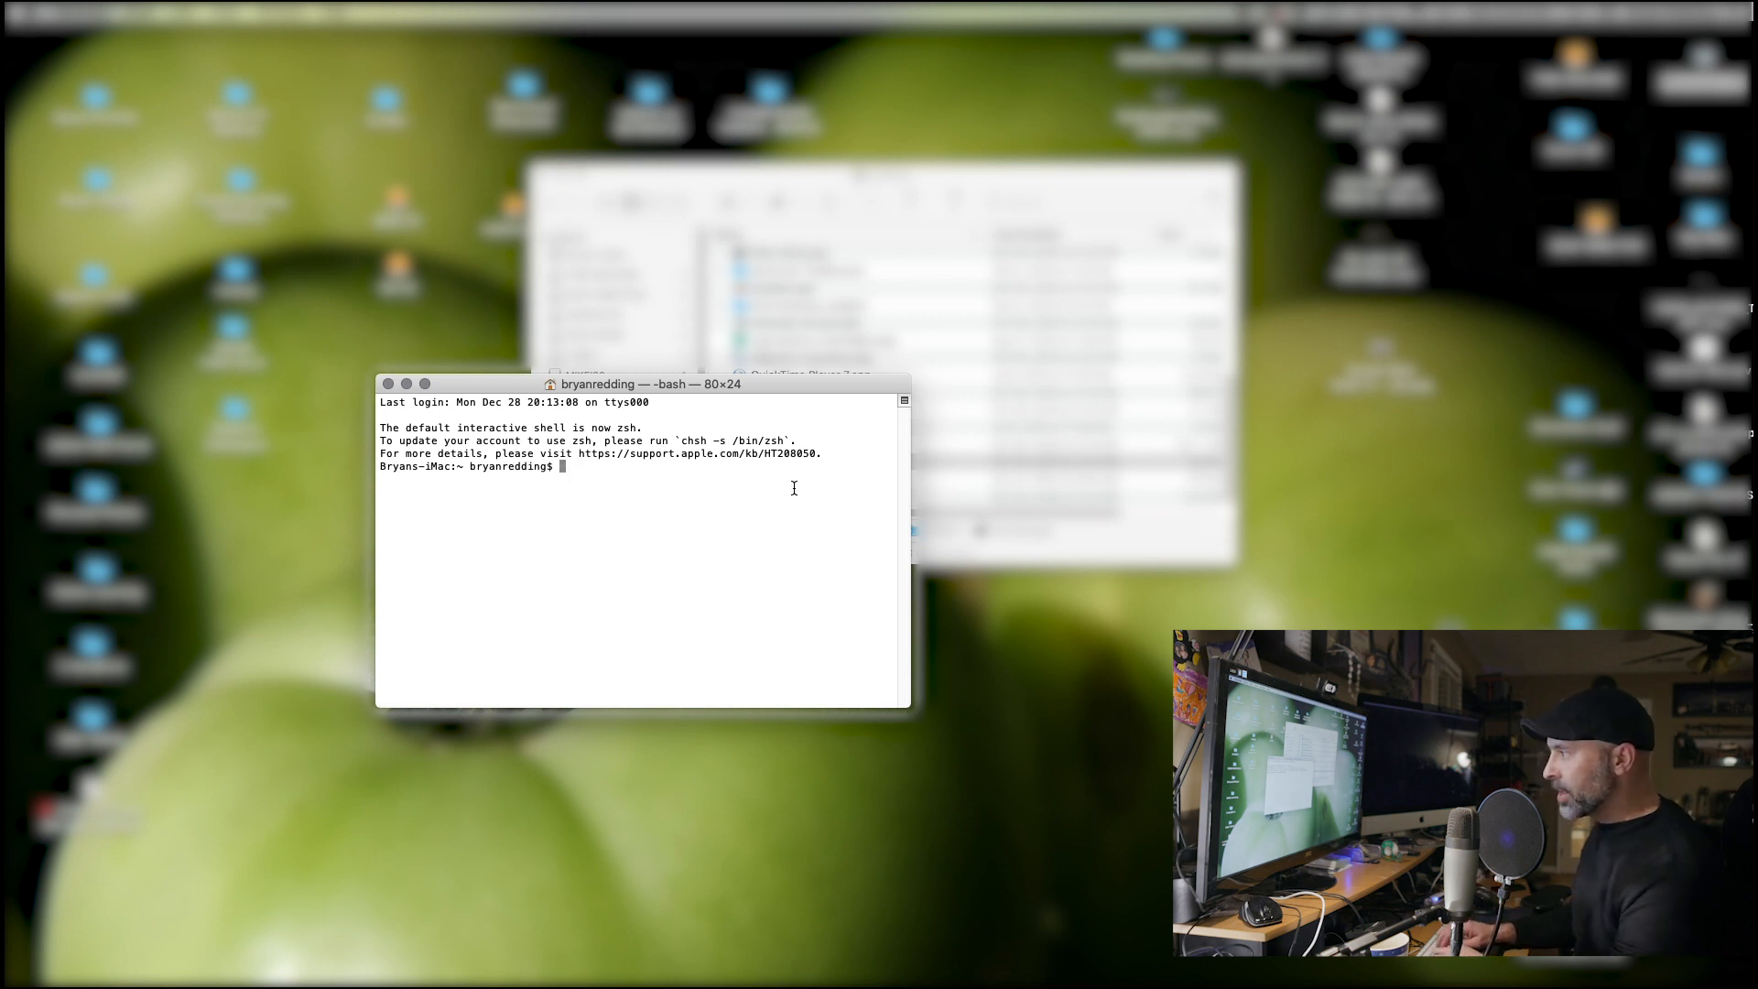
{"action": "type", "text": "killall"}
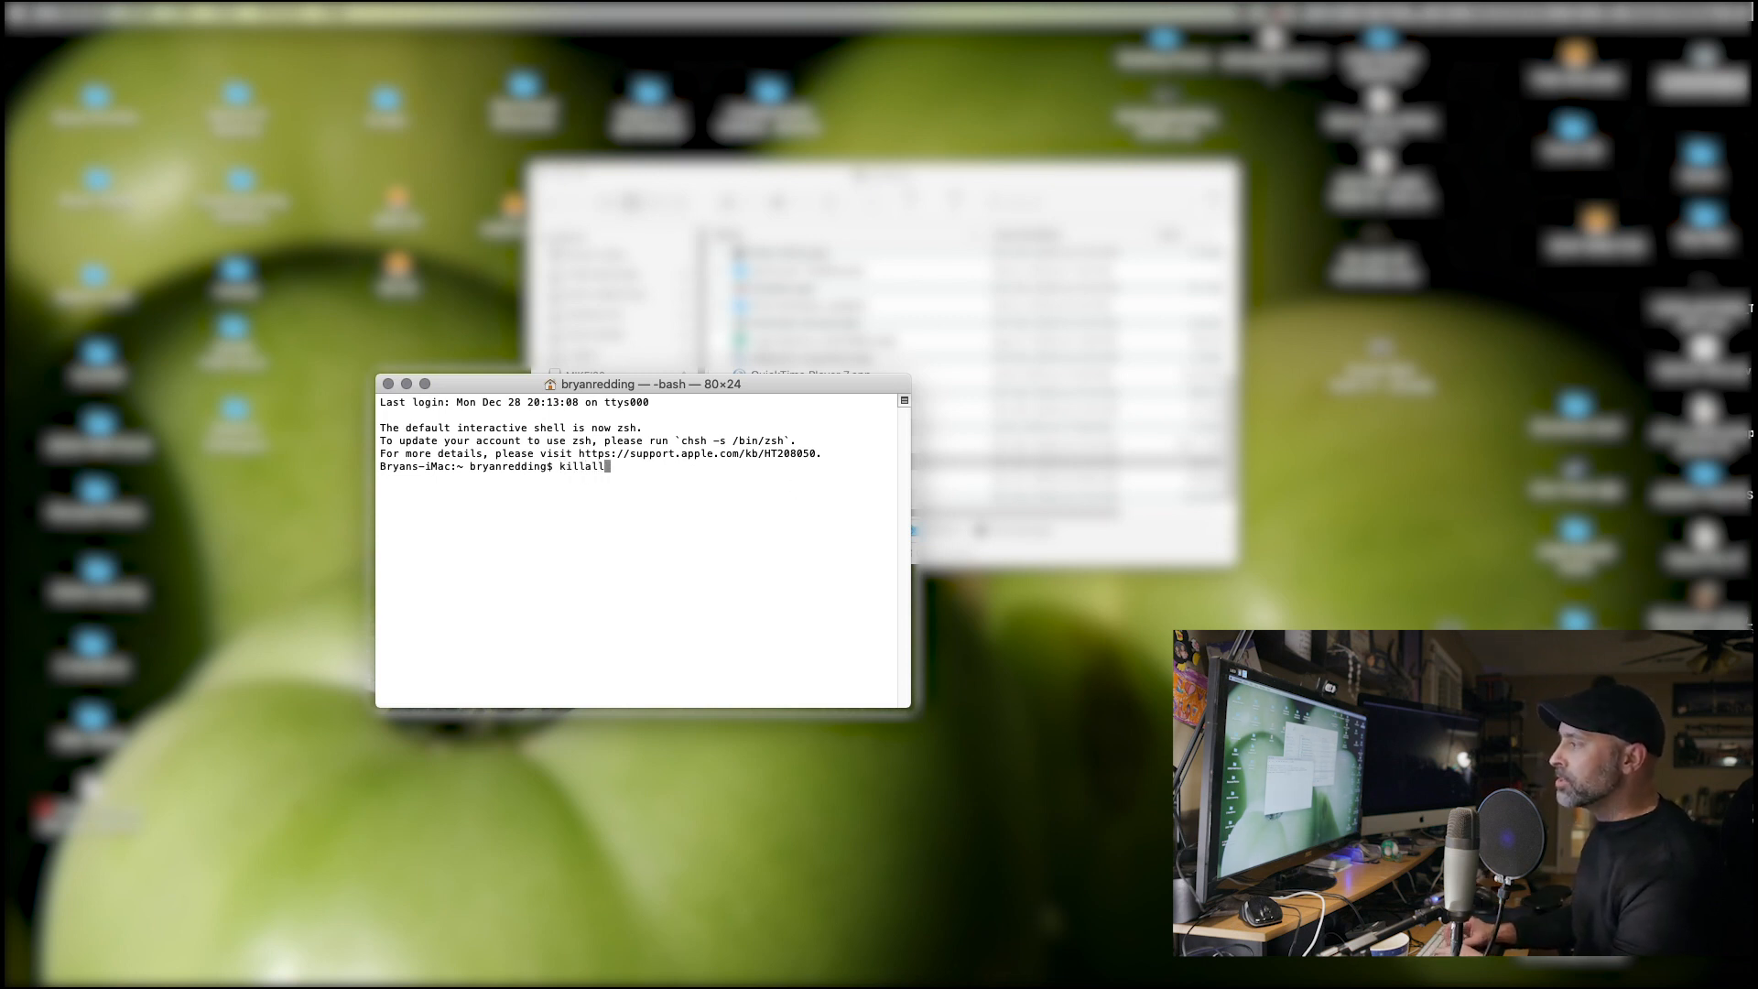
{"action": "type", "text": "Dock"}
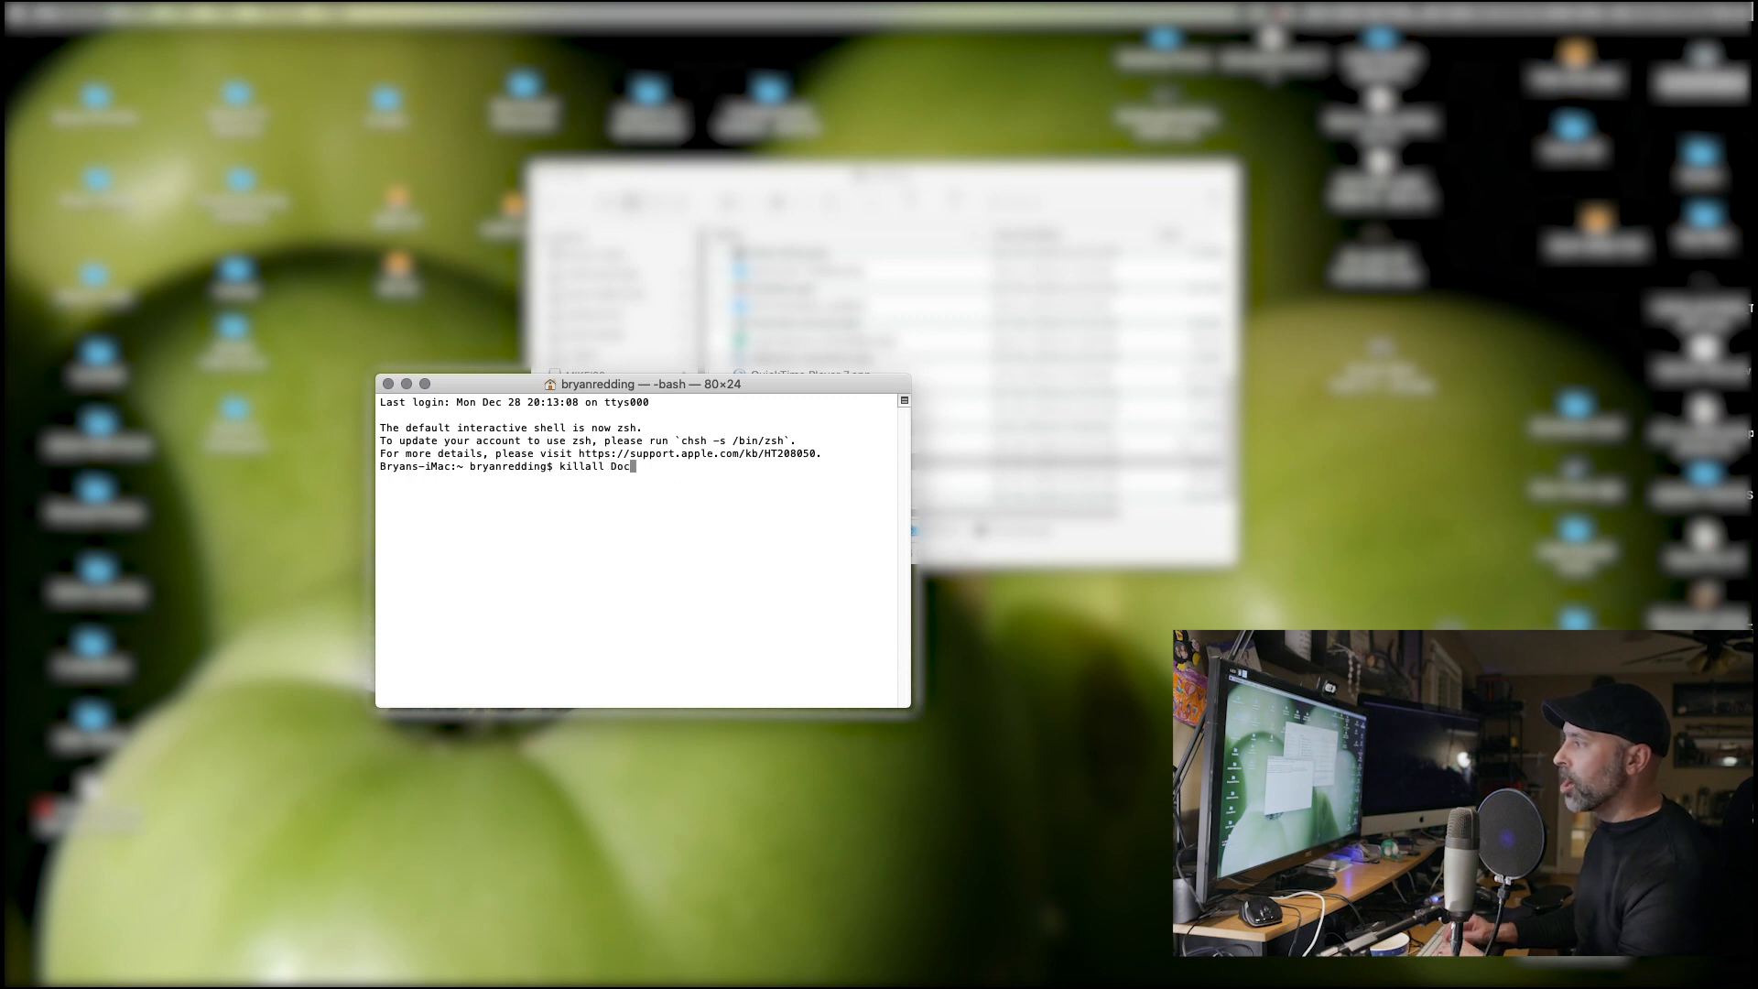